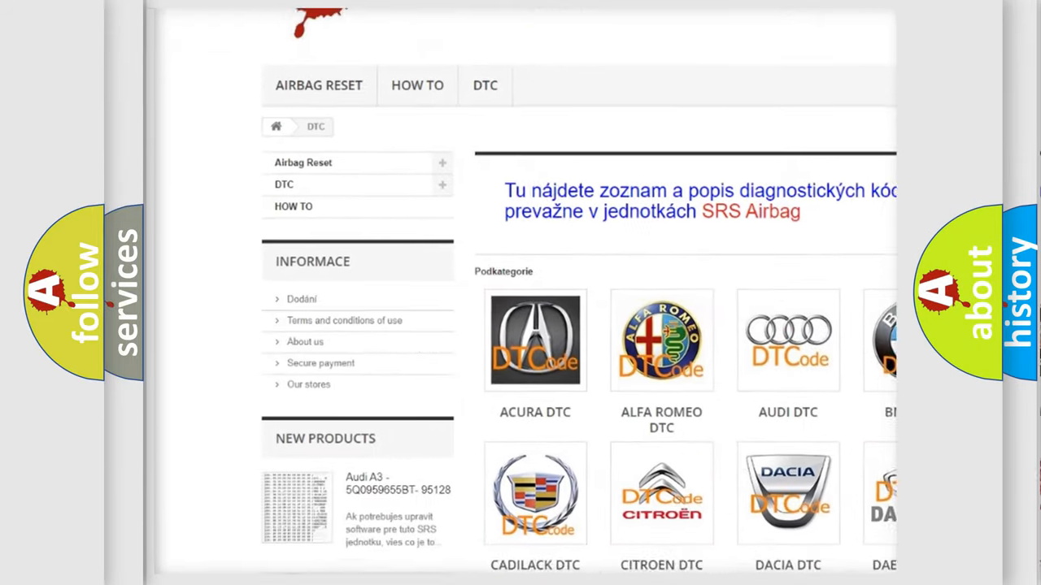
{"action": "scroll", "scroll_direction": "down", "scroll_amount": 3}
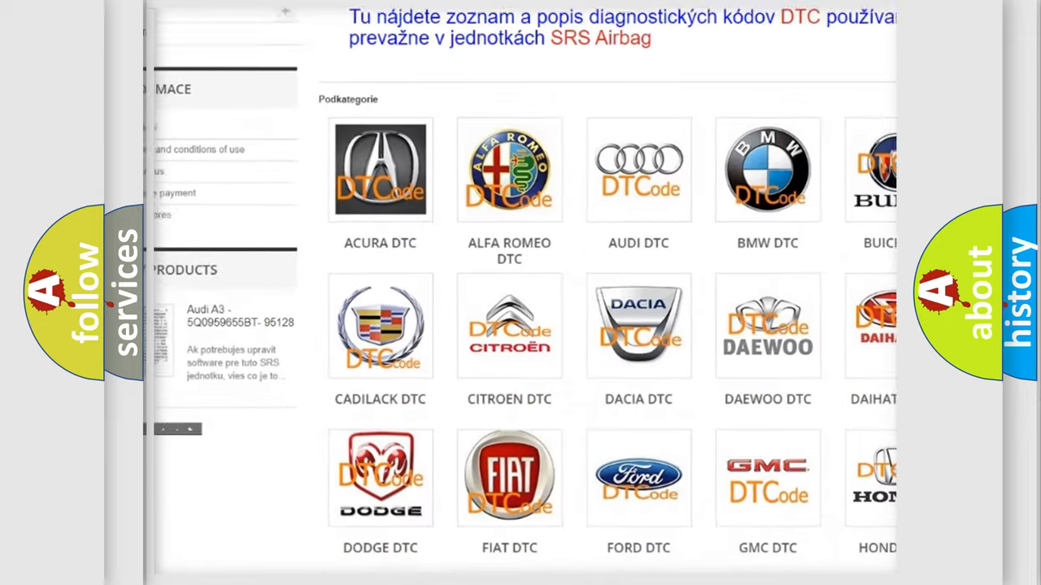
{"action": "scroll", "scroll_direction": "down", "scroll_amount": 3}
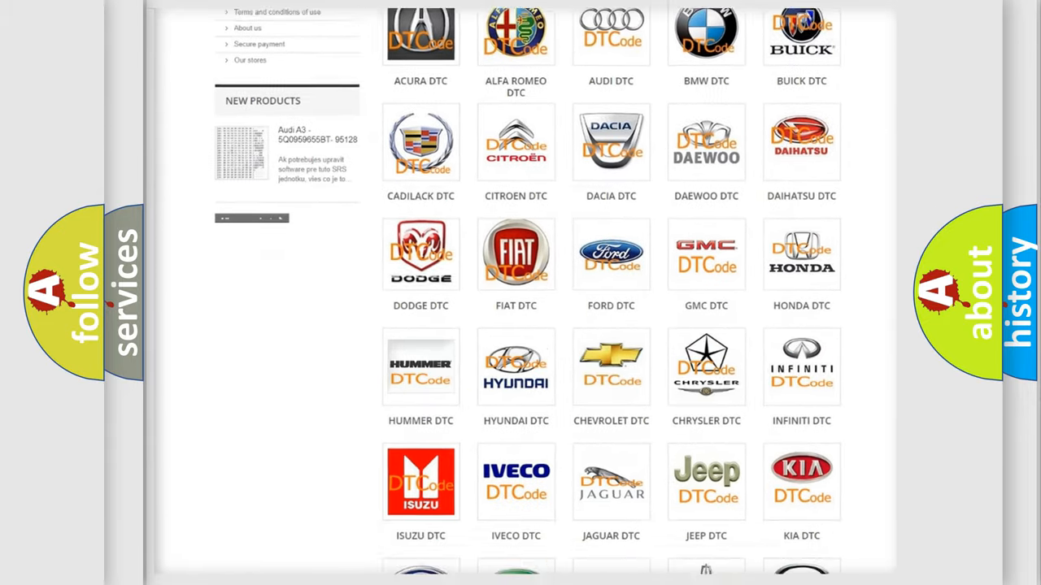
{"action": "scroll", "scroll_direction": "down", "scroll_amount": 3}
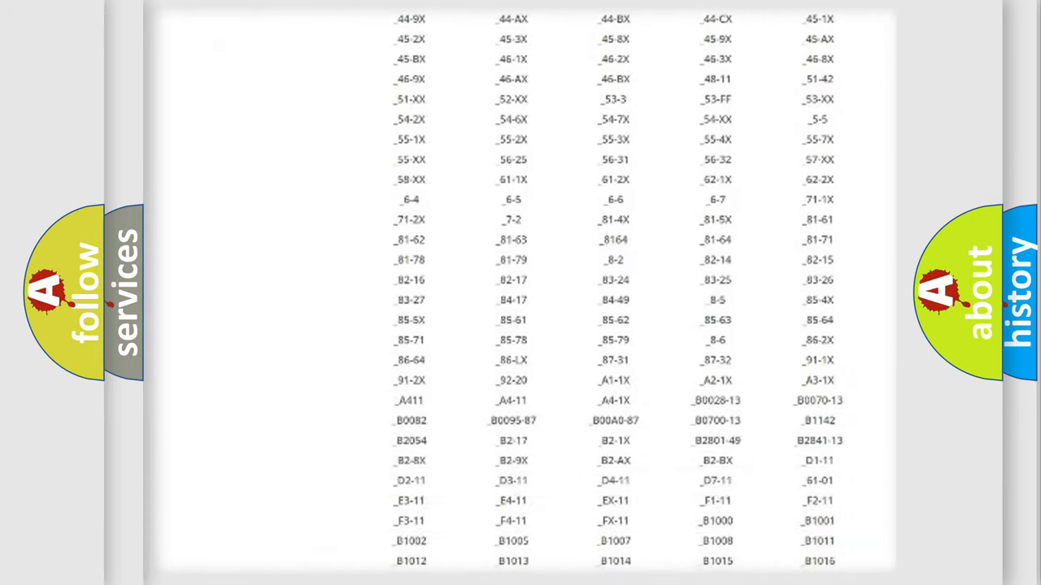
{"action": "scroll", "scroll_direction": "down", "scroll_amount": 3}
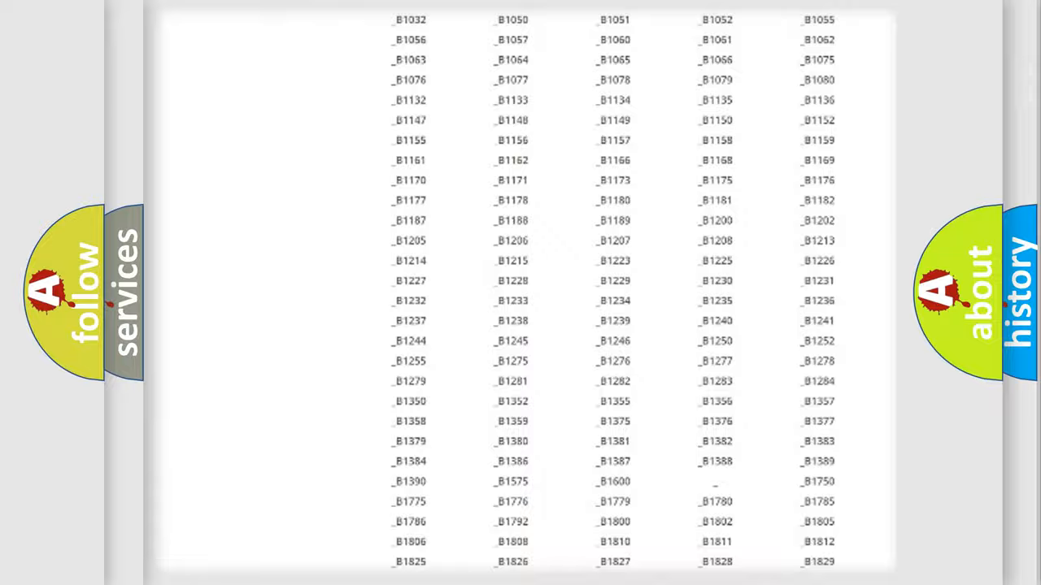